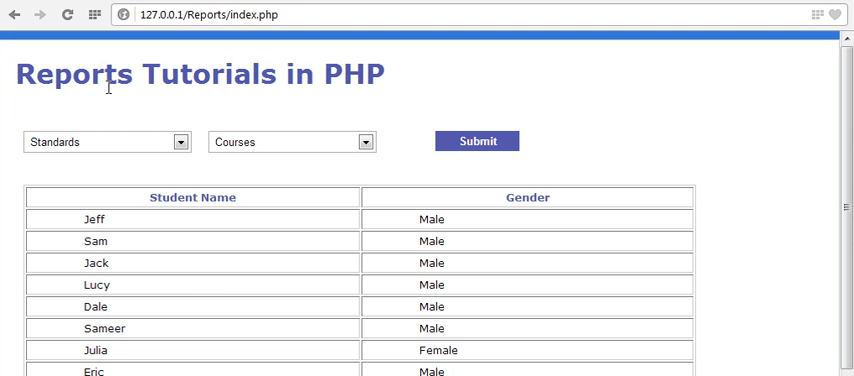
mouse_move(328, 84)
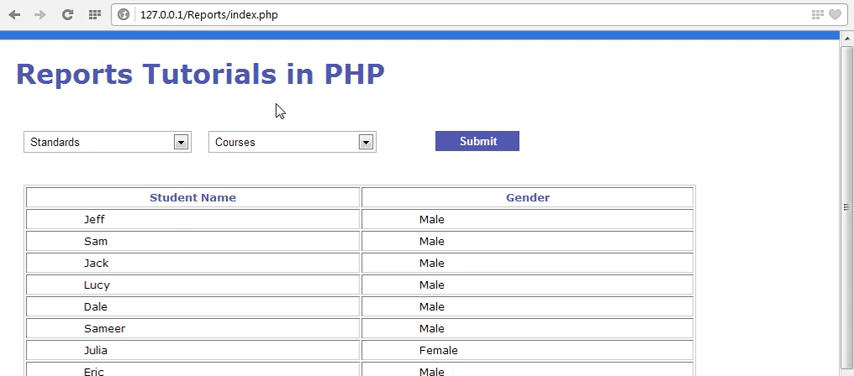
mouse_move(266, 239)
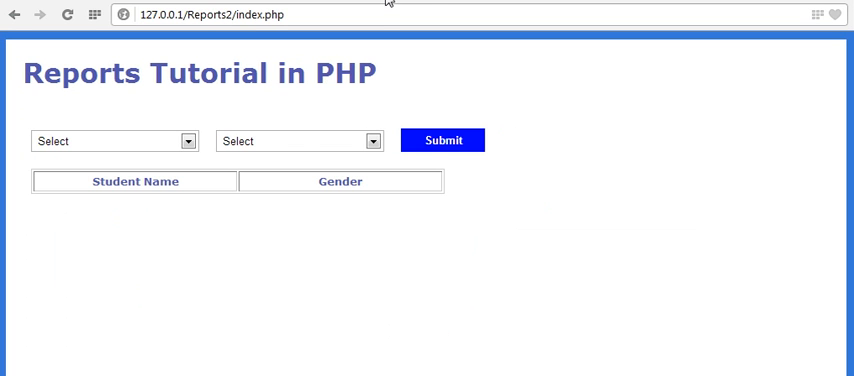
mouse_move(201, 234)
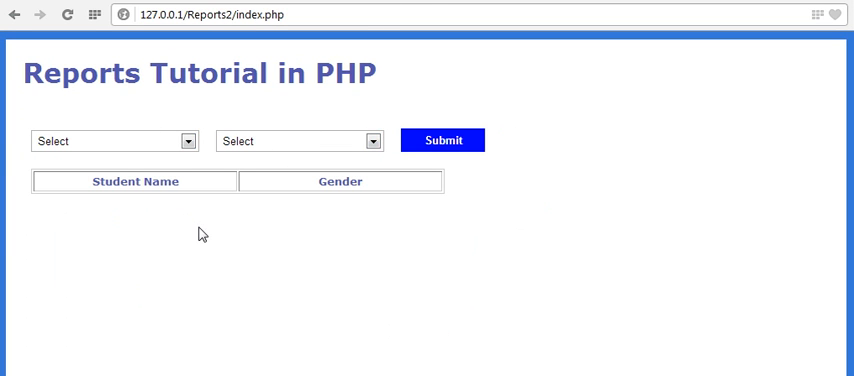
mouse_move(110, 107)
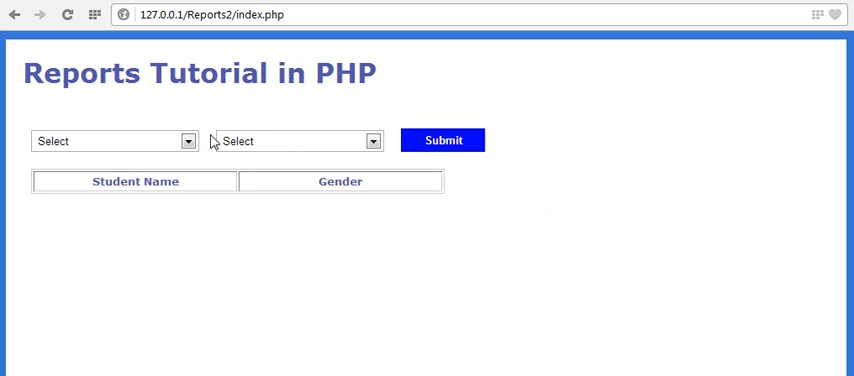
mouse_move(228, 219)
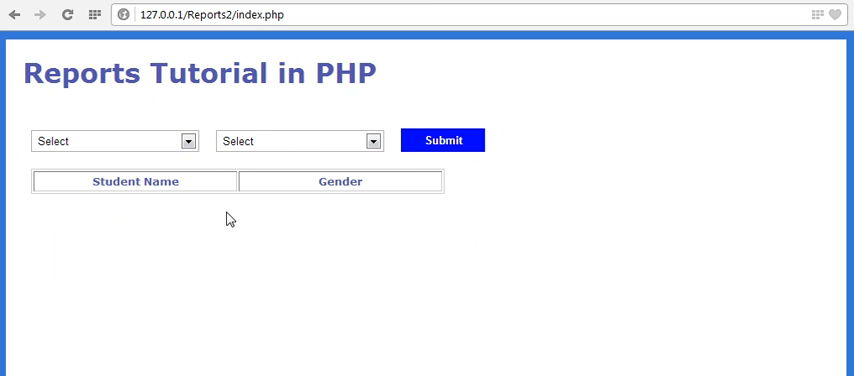
mouse_move(301, 235)
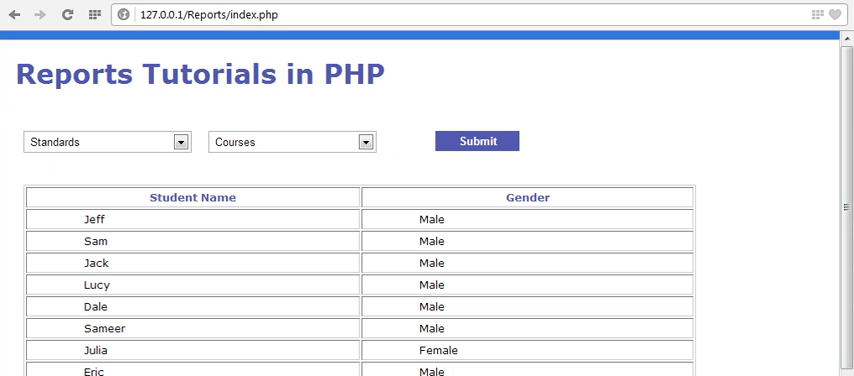
mouse_move(184, 114)
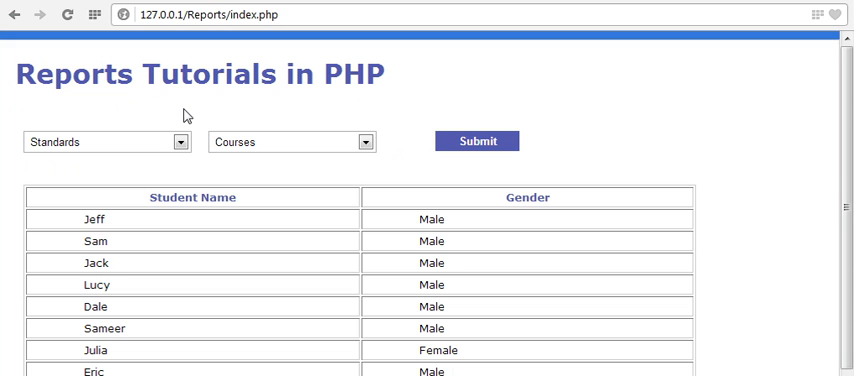
mouse_move(345, 9)
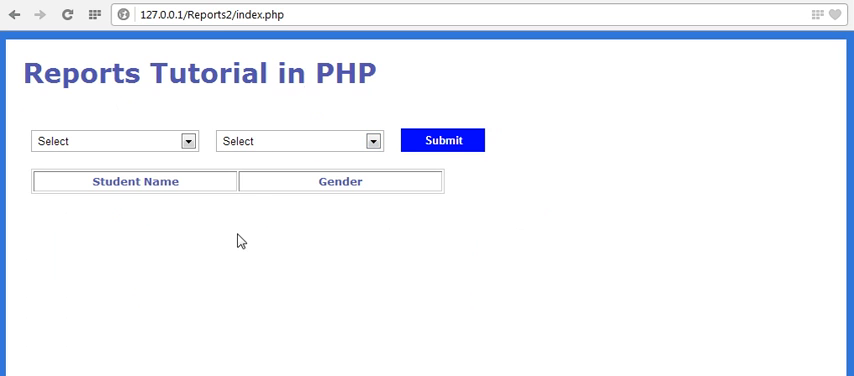
mouse_move(332, 335)
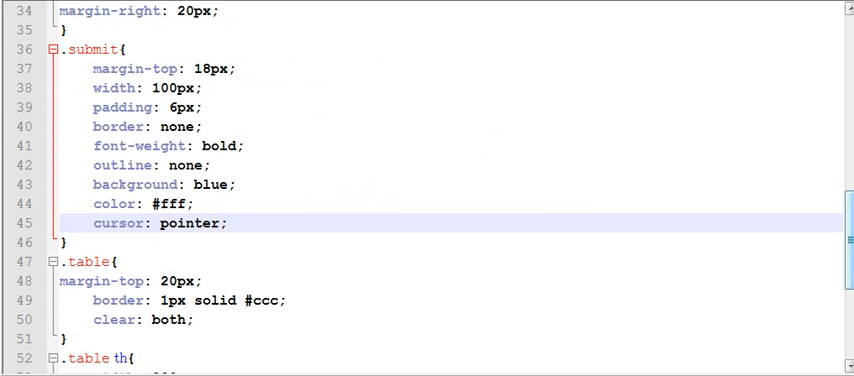
scroll(down, 3)
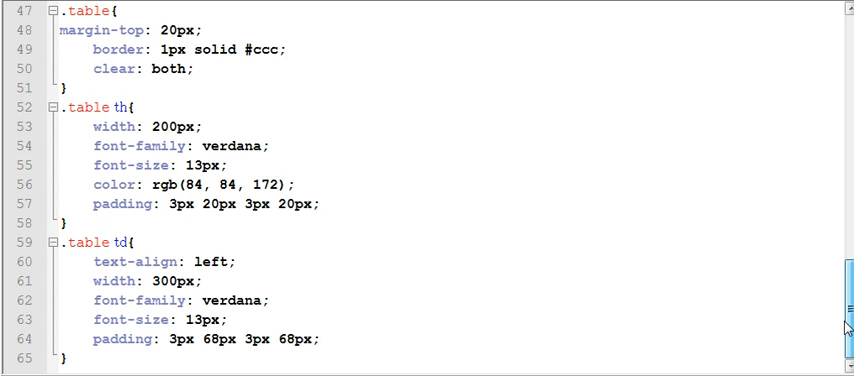
scroll(up, 3)
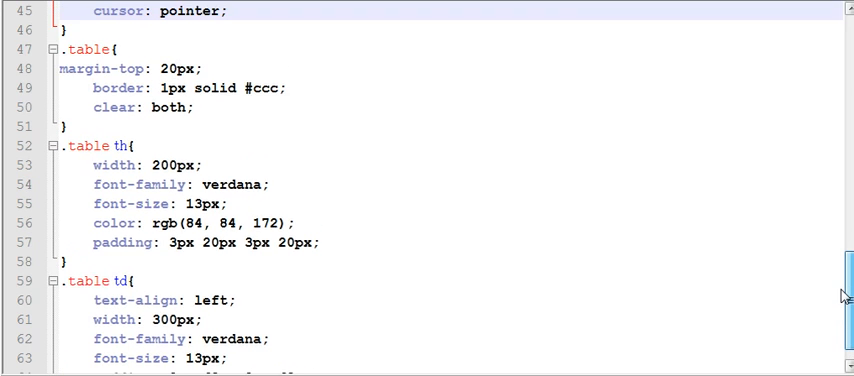
scroll(up, 3)
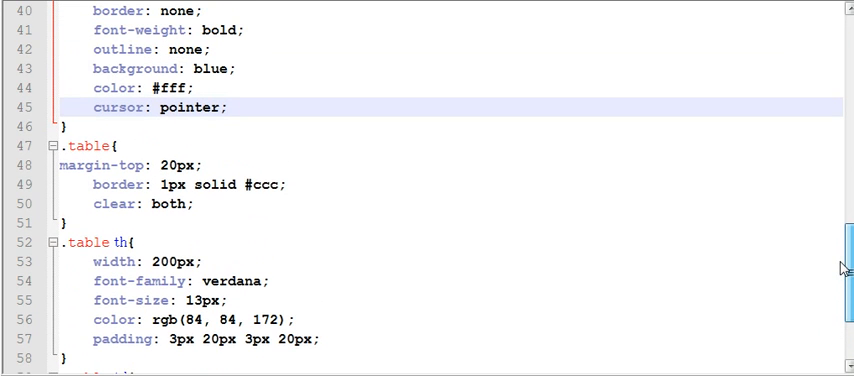
scroll(up, 3)
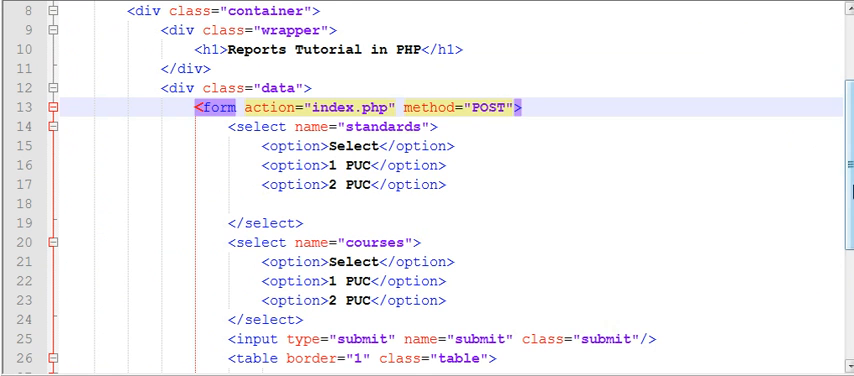
- Delete the empty line so </select> directly follows the 2 PUC option
scroll(down, 3)
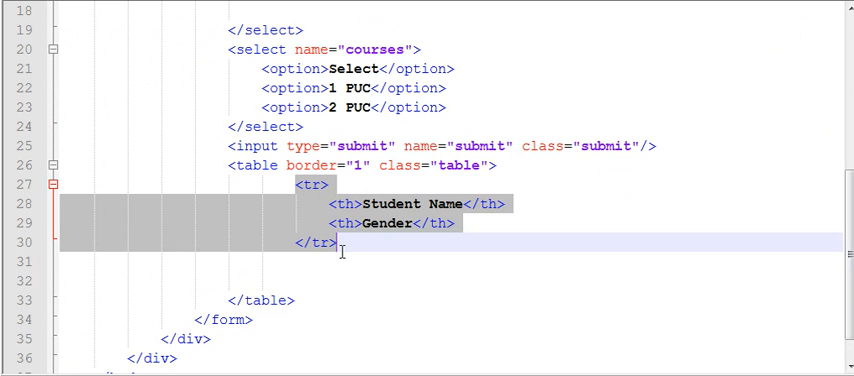
click(345, 252)
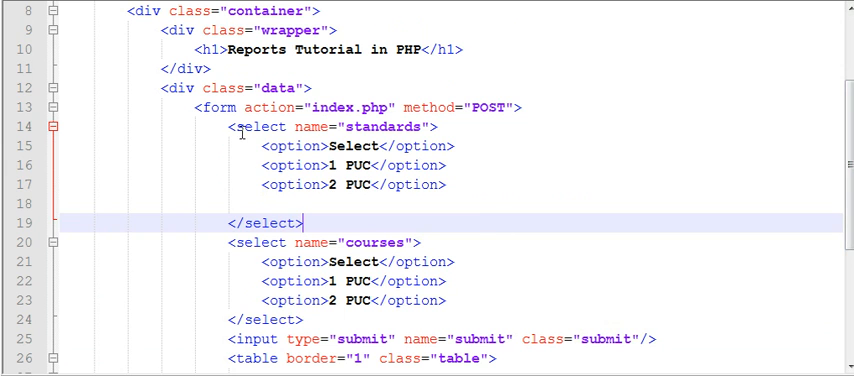
scroll(down, 3)
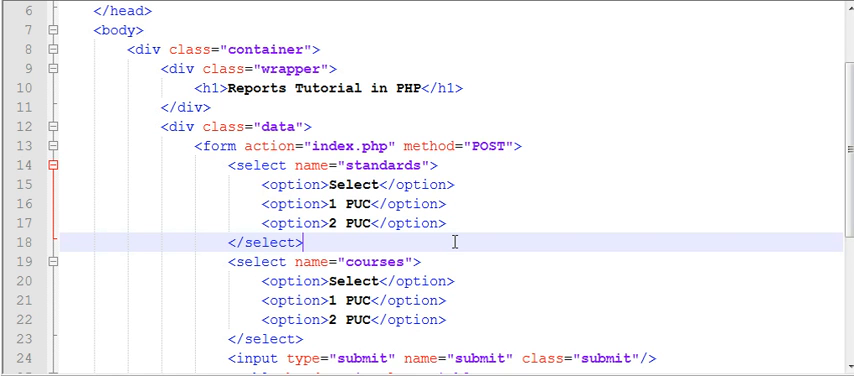
mouse_move(367, 205)
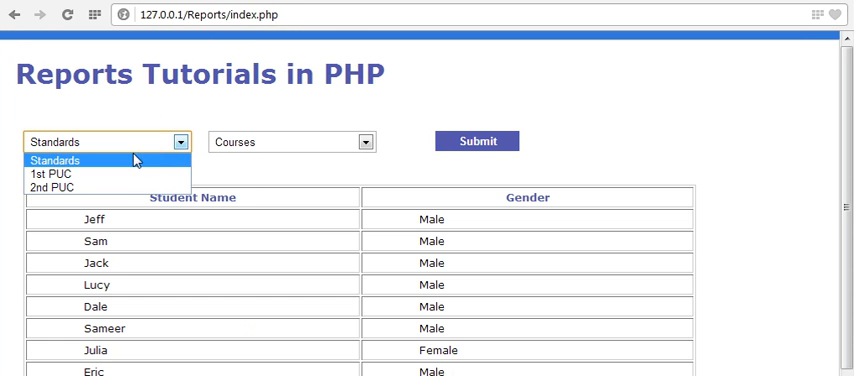
- Reveal the finished page's Courses options: Arts, Commerce, Science
click(292, 141)
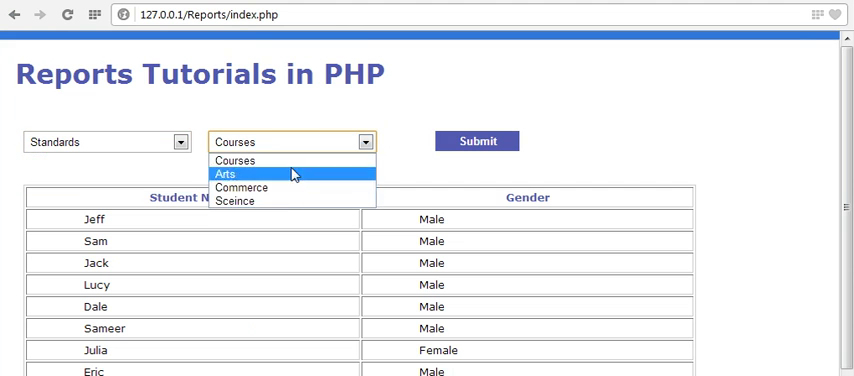
mouse_move(241, 188)
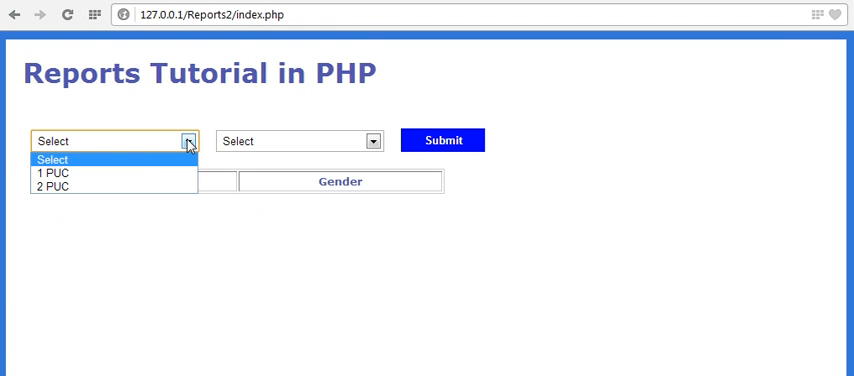
mouse_move(110, 173)
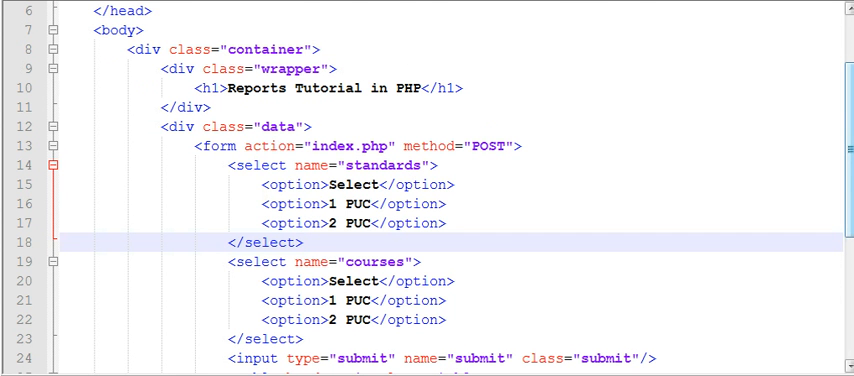
- Retype the connect call's host string as localhost in the connection script
scroll(up, 3)
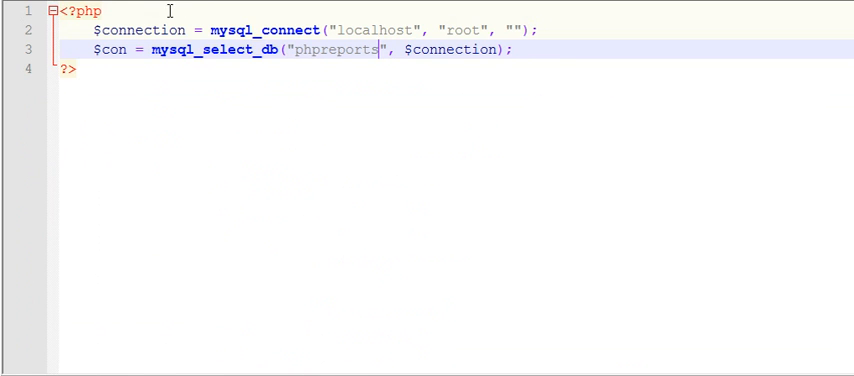
mouse_move(115, 54)
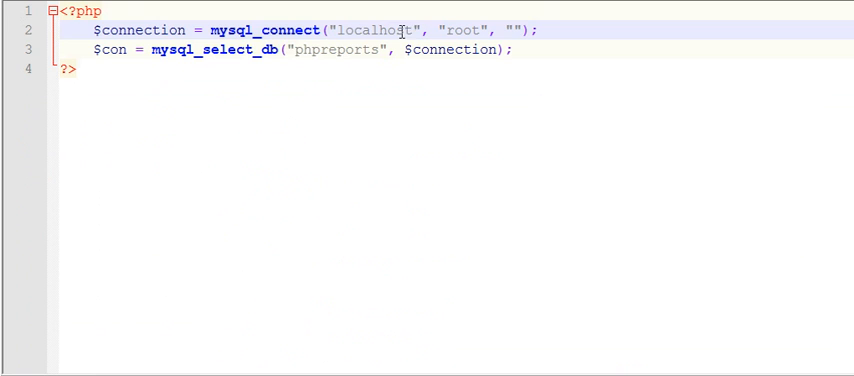
double_click(378, 29)
text(1)
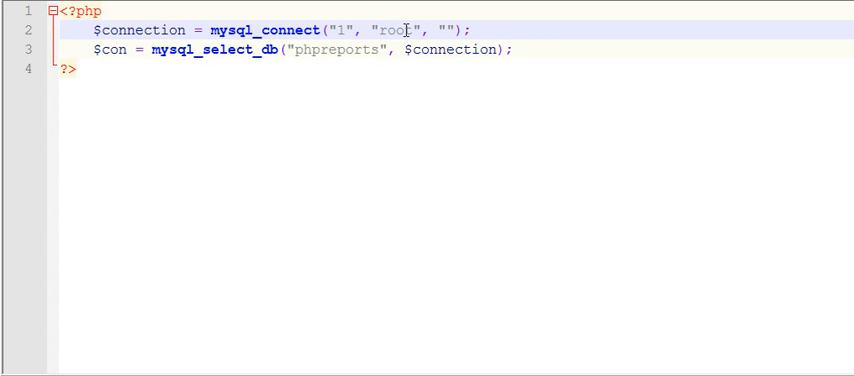
text(localhost)
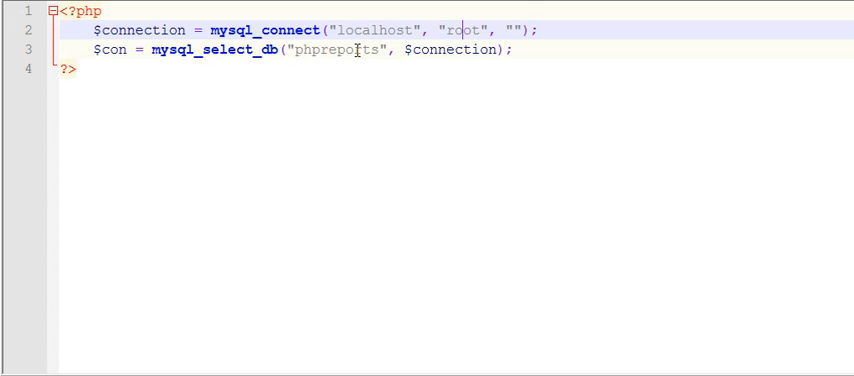
click(127, 30)
text(<?p)
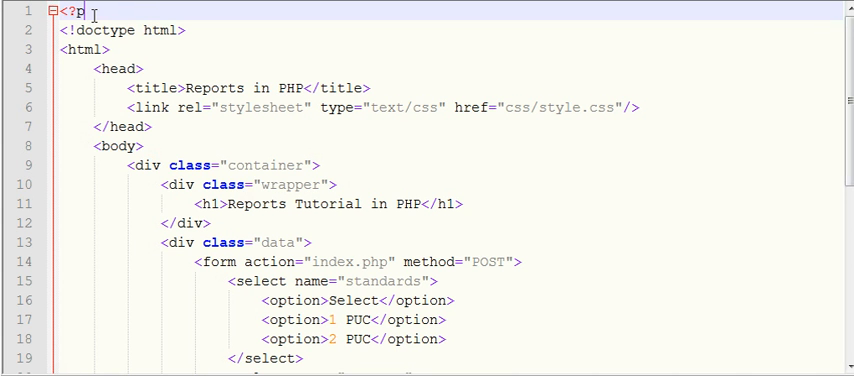
- Add <?php include_once('db.php'); ?> at the top and select the 1 PUC and 2 PUC option lines
text(hp)
text(?>)
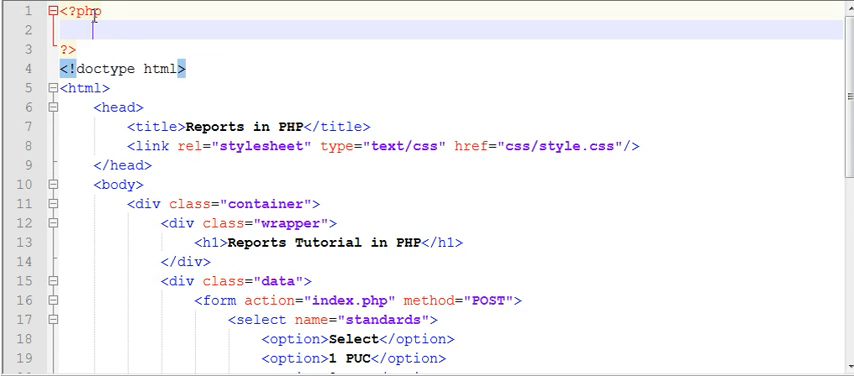
text(include)
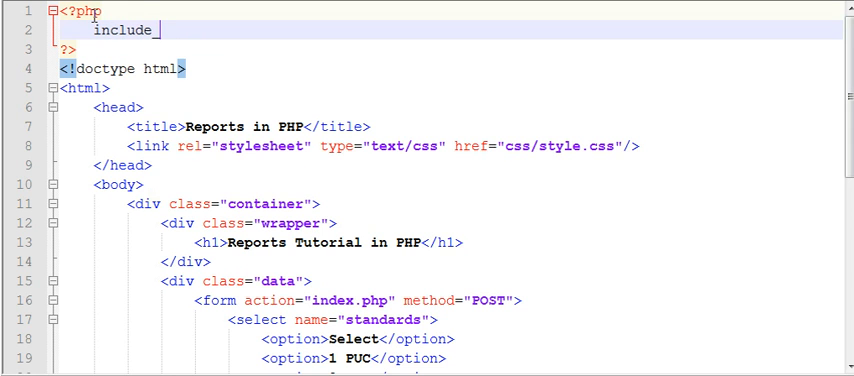
text(_once();)
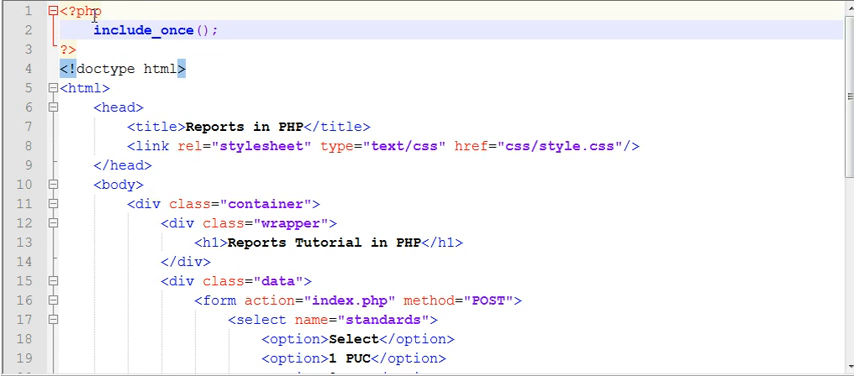
text('')
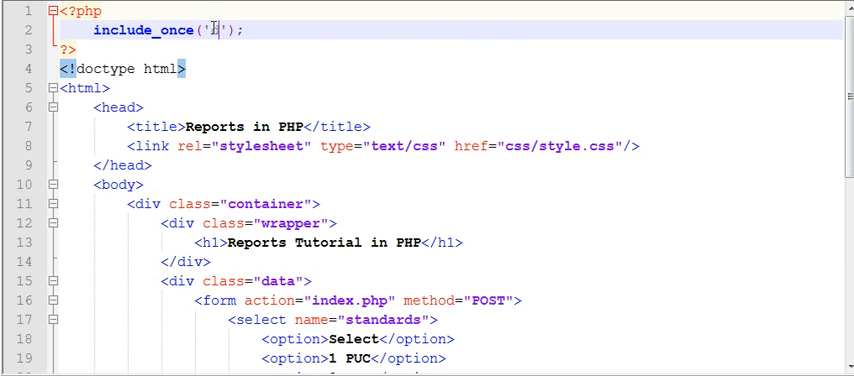
text(ib.php)
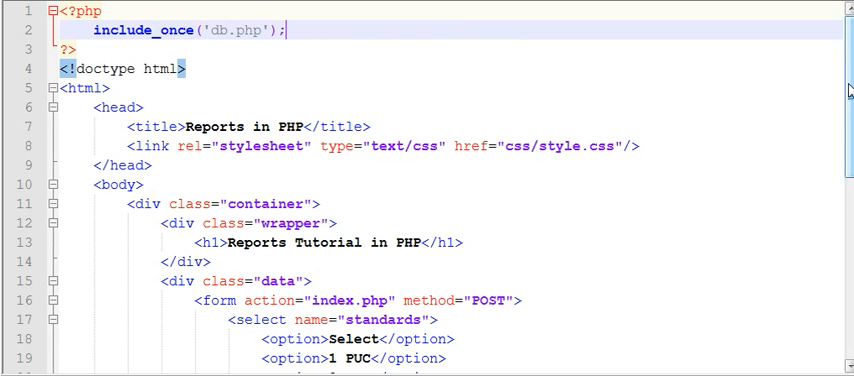
scroll(down, 3)
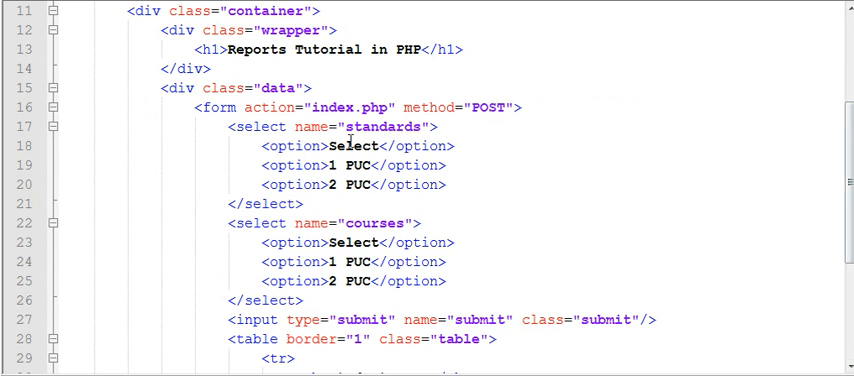
drag(350, 144, 455, 185)
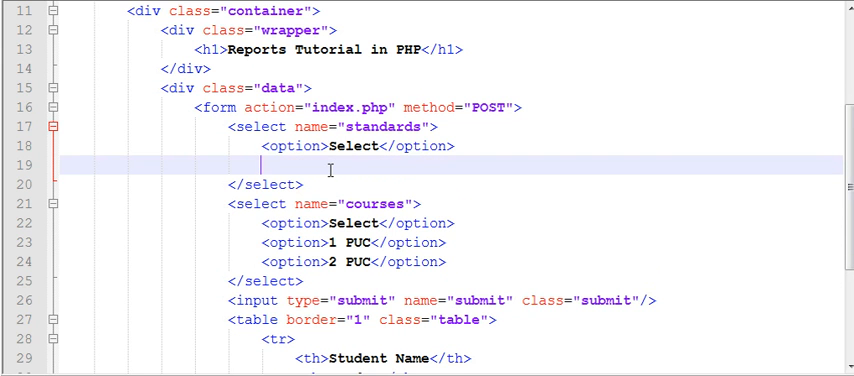
- Open a PHP block in the standards select with $query1 = "SELECT * FROM standards";
text(<?php)
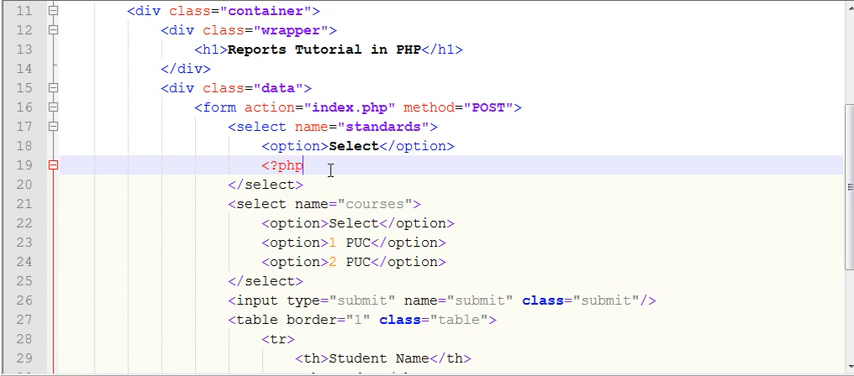
key(enter)
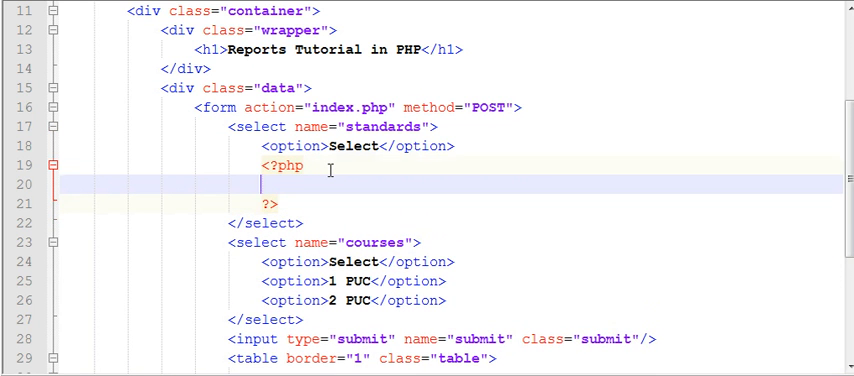
text($)
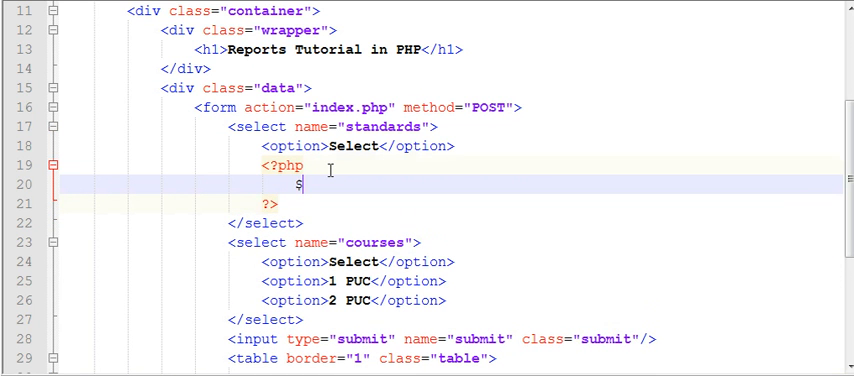
text(query)
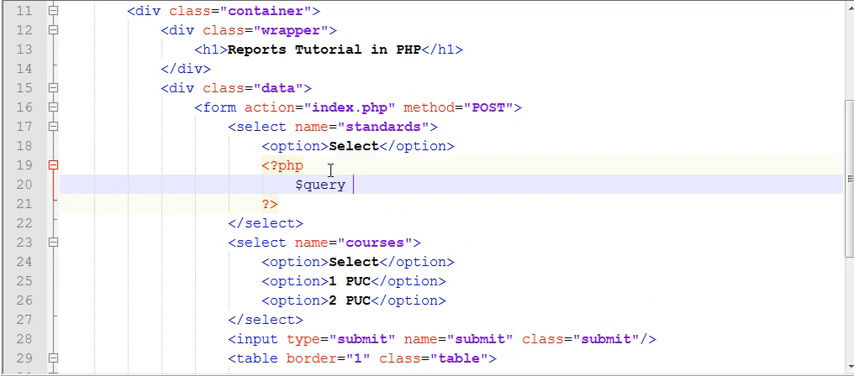
text(= SELEC)
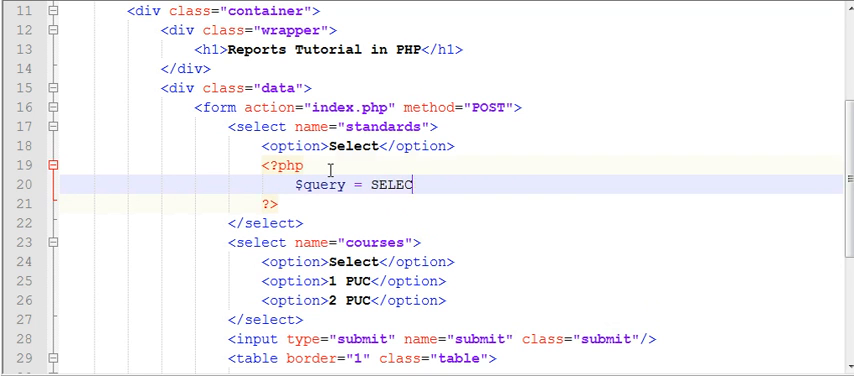
text(*)
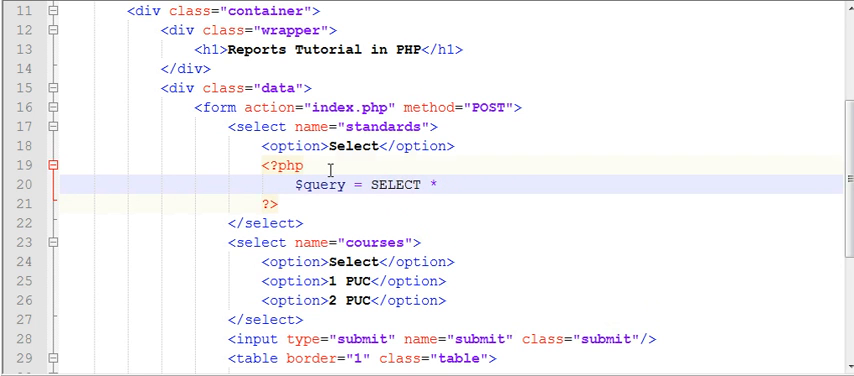
text(FROM)
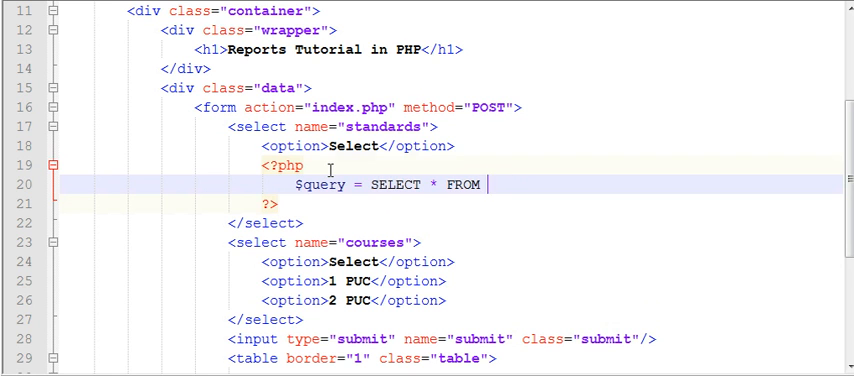
text(standards)
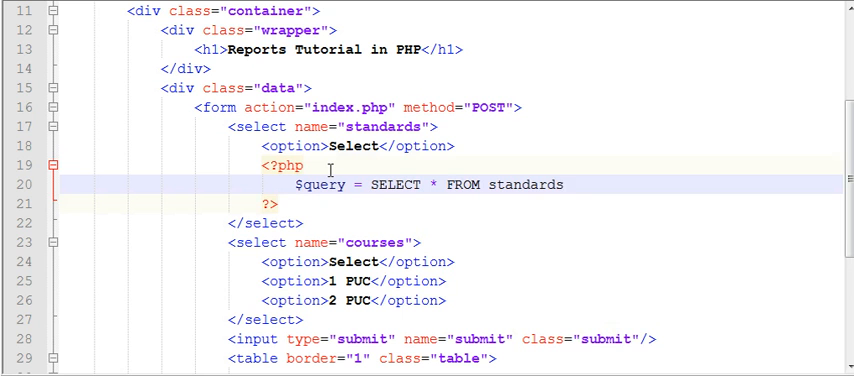
text(;)
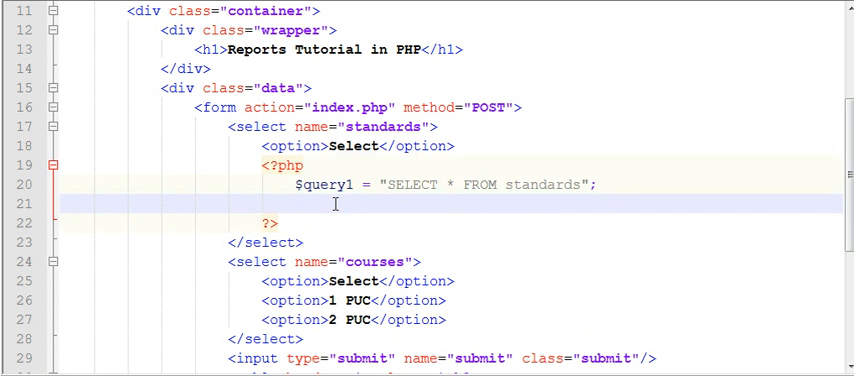
- Run the query with $result1 = mysql_query($query1);
text($re)
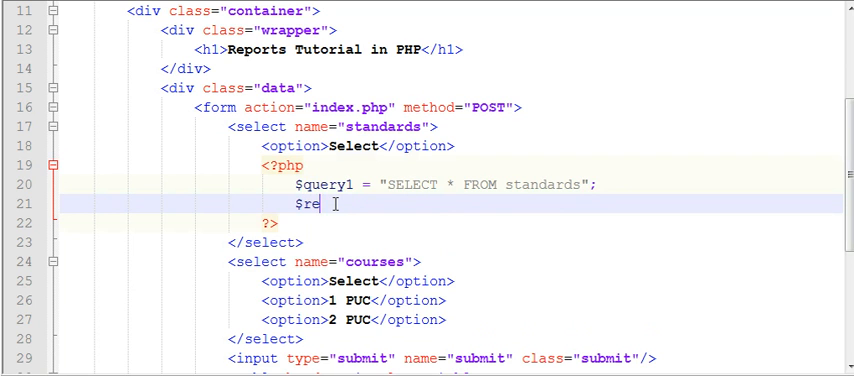
text(sult1)
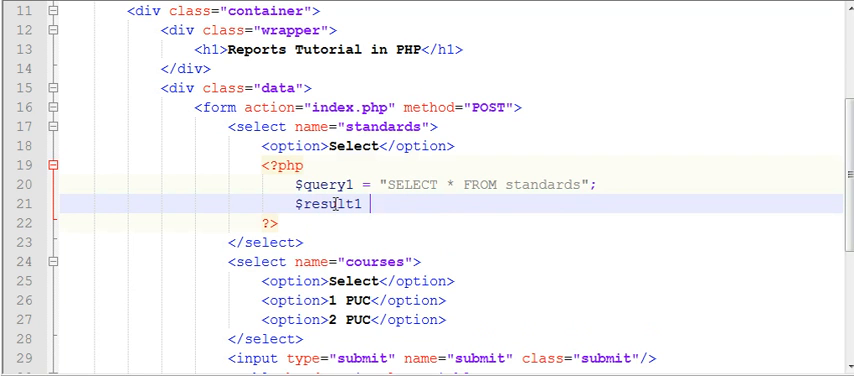
text(= my)
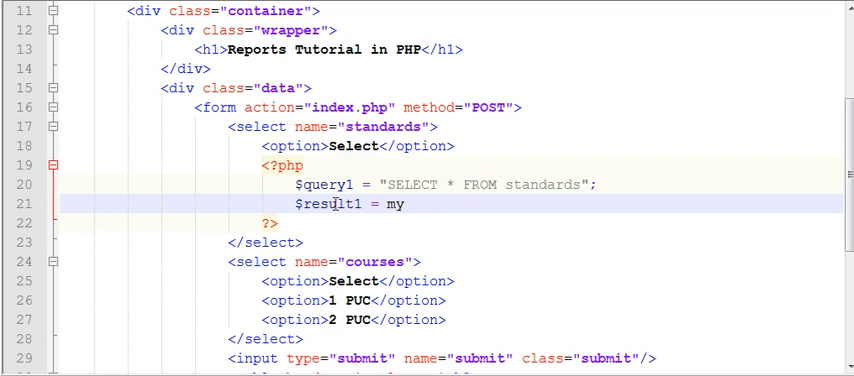
text(sql)
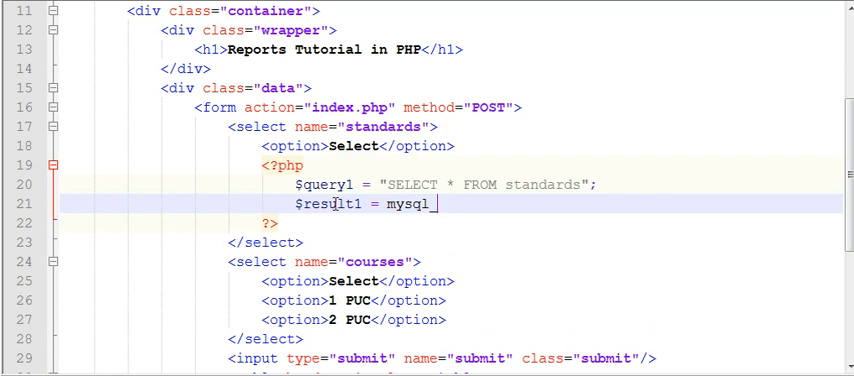
text(_query();)
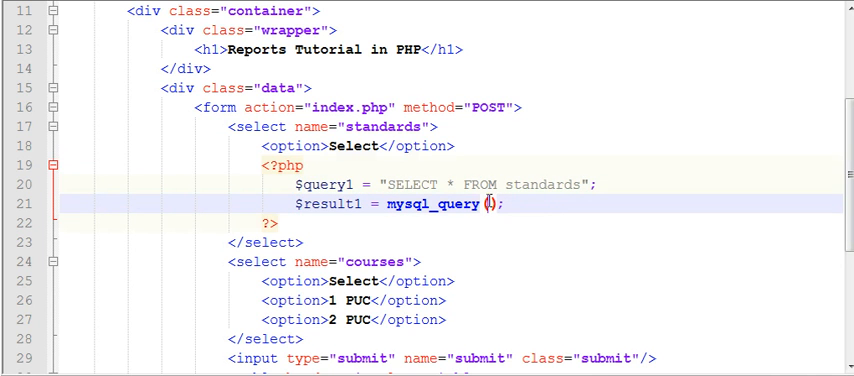
text($query1)
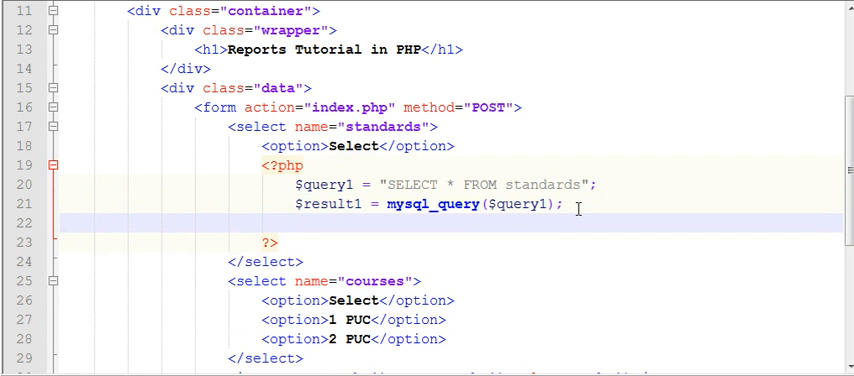
mouse_move(329, 222)
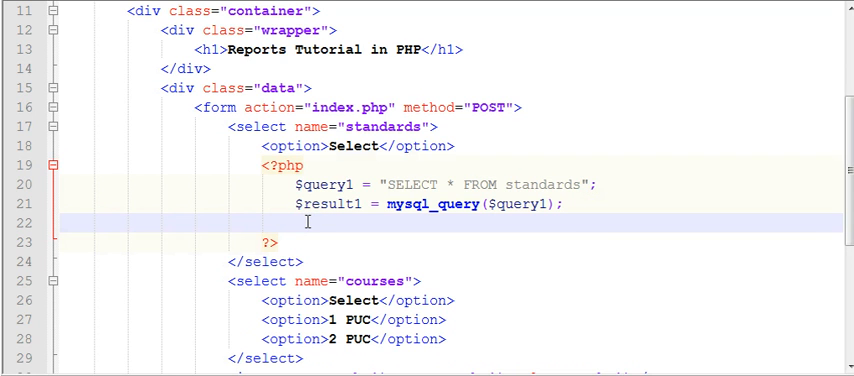
- Write while ($numRows1 = mysql_fetch_array($result1)) with empty curly braces
text(while ()
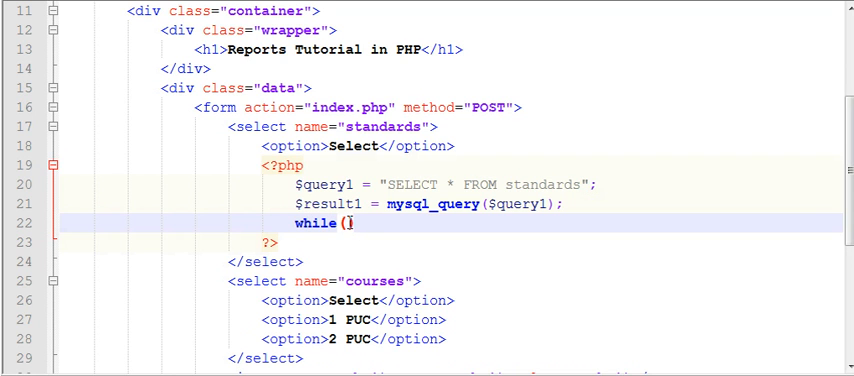
text($)
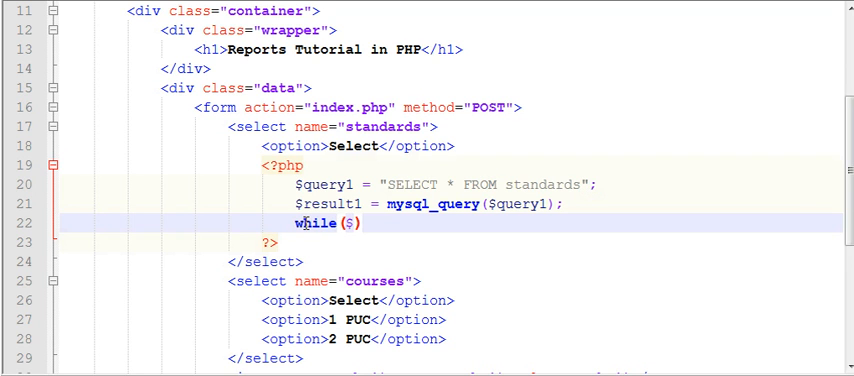
mouse_move(352, 223)
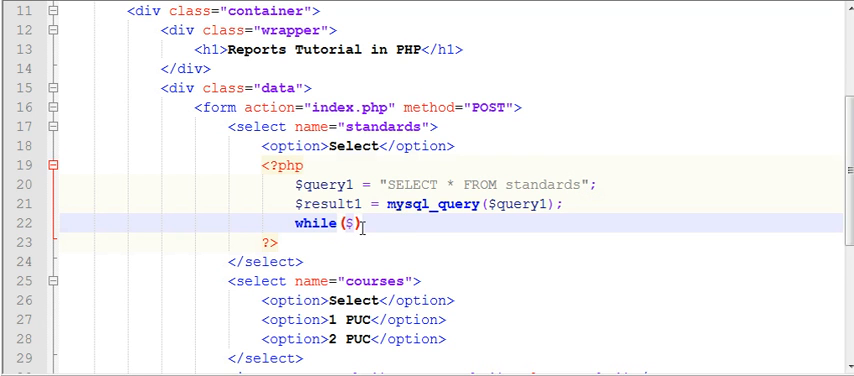
text(num)
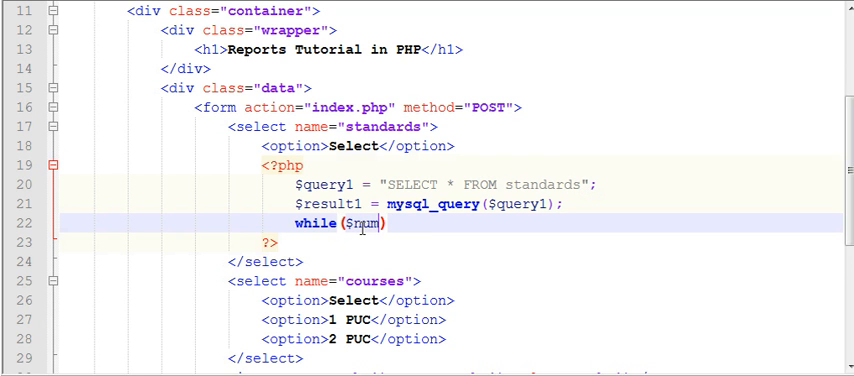
text(Rows1 =)
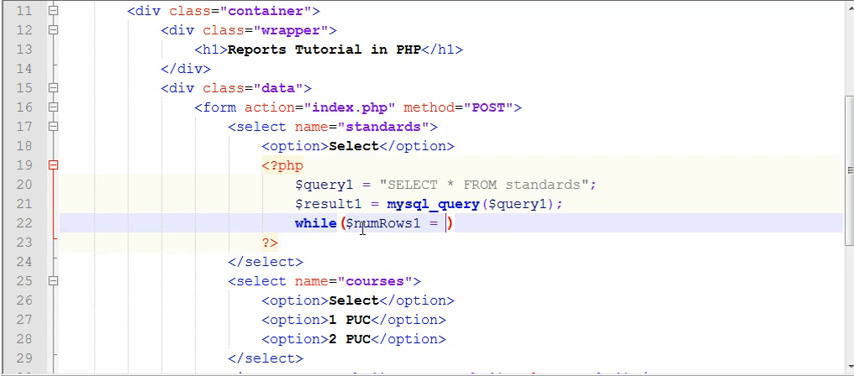
text(mysql_f)
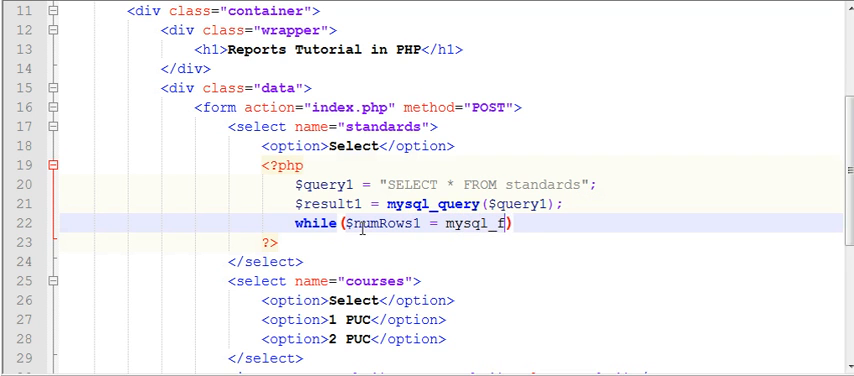
text(etch)
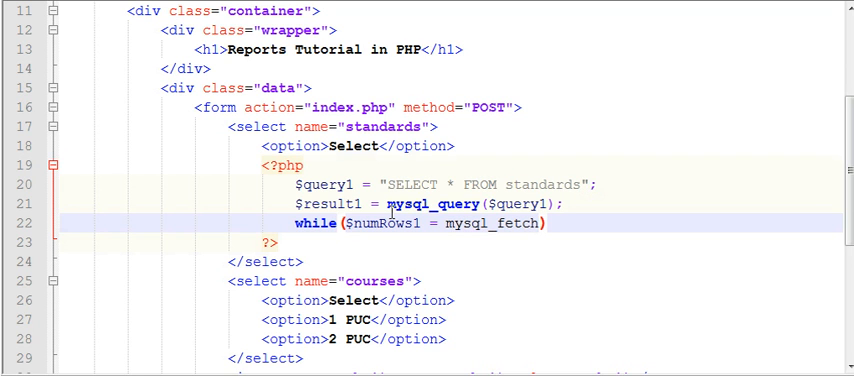
mouse_move(508, 182)
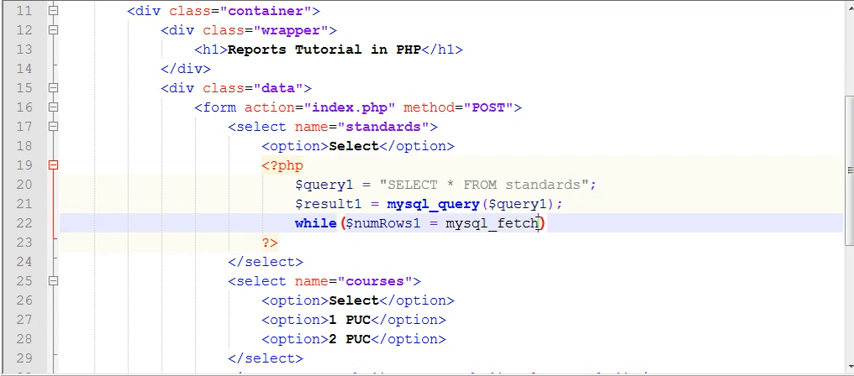
text(_a)
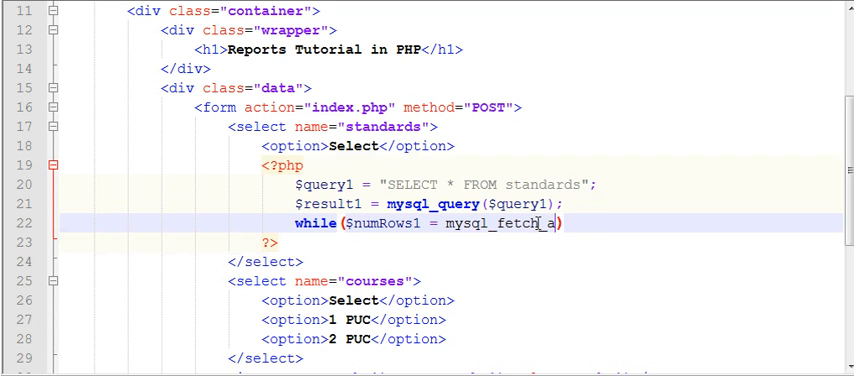
text(rray())
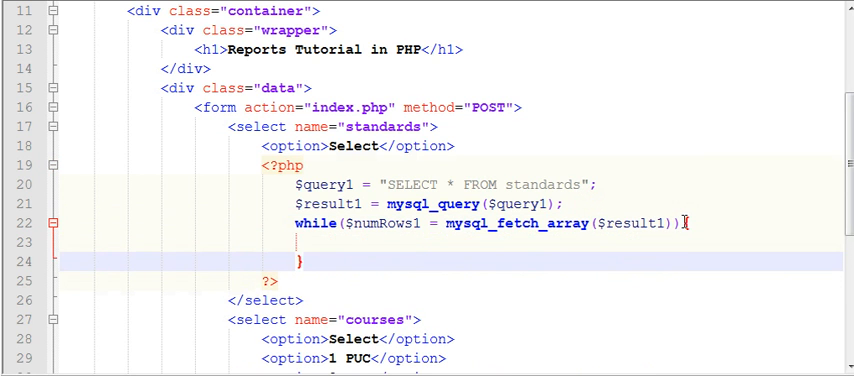
- Rename $numRows1 to $rows1 and assign $rowsData1 = $rows1['standard'] inside the loop
click(347, 240)
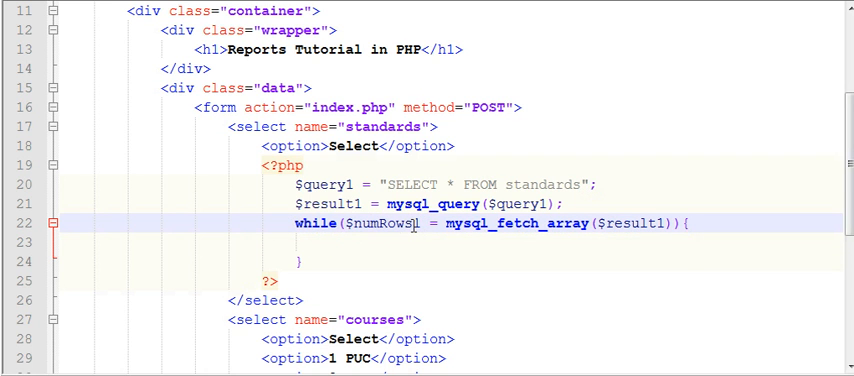
double_click(370, 224)
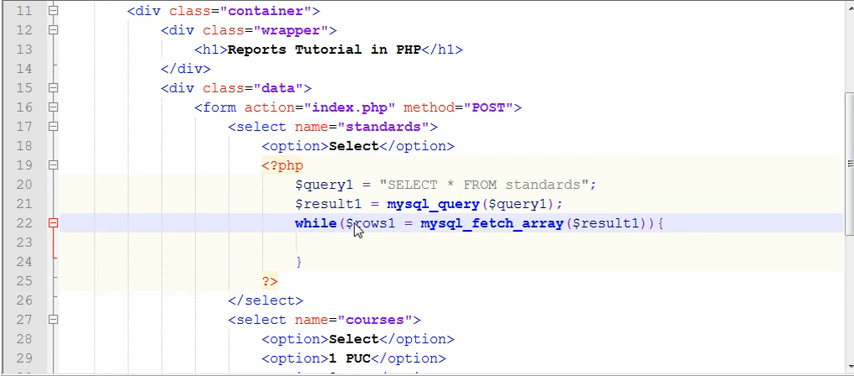
double_click(370, 223)
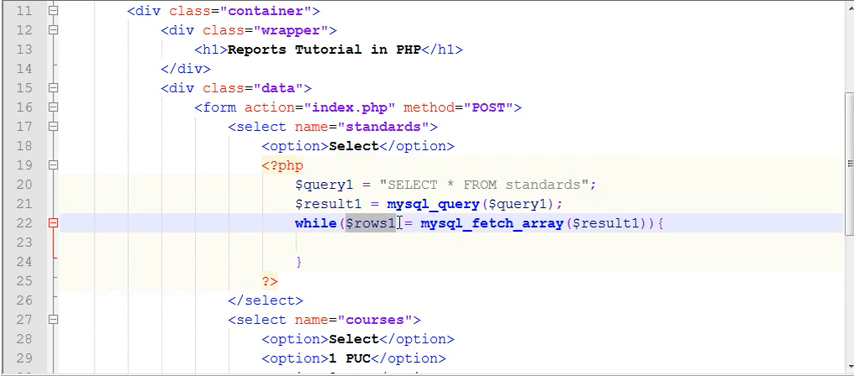
text($row1)
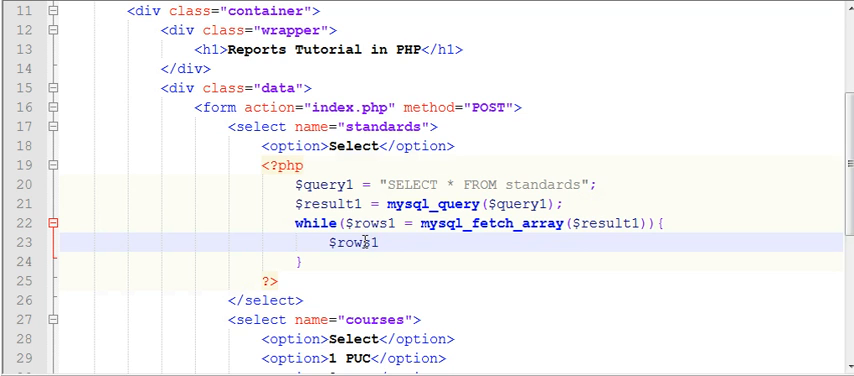
text(= $)
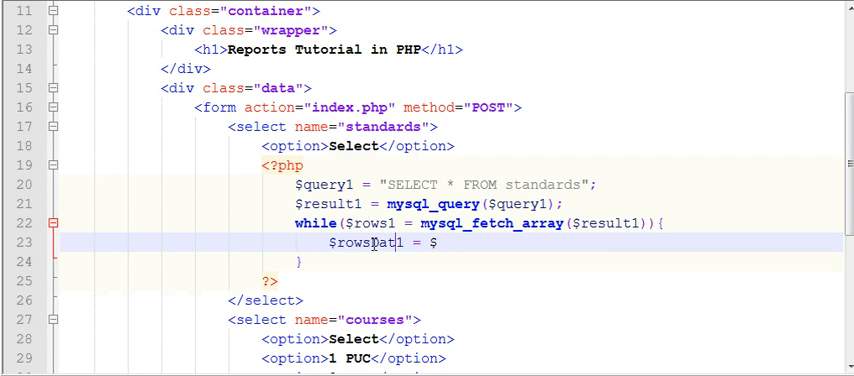
double_click(350, 223)
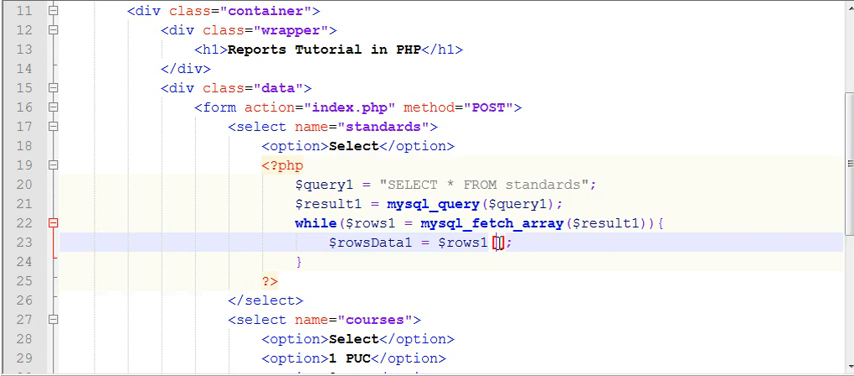
text(')
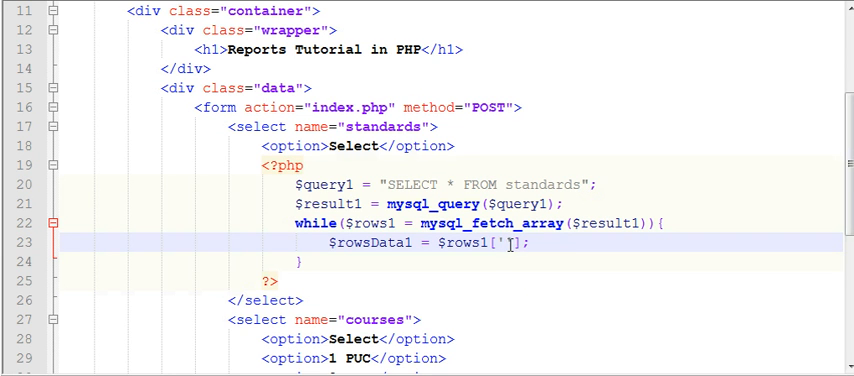
text(standard)
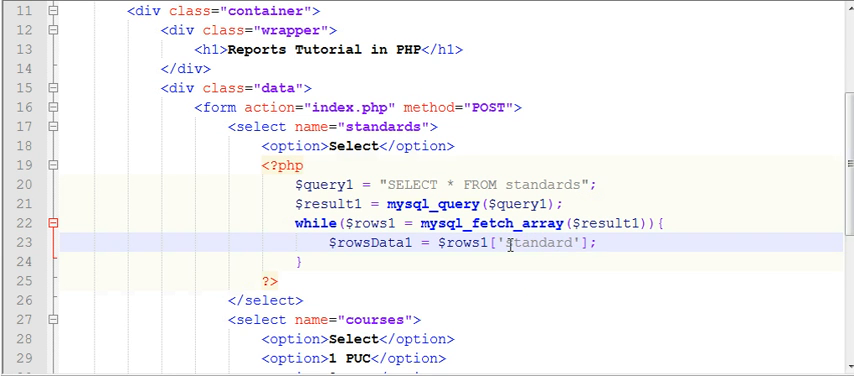
- Change the field to 'standardName', split the loop body with ?> and <?php, and start an <option> tag
text(Name)
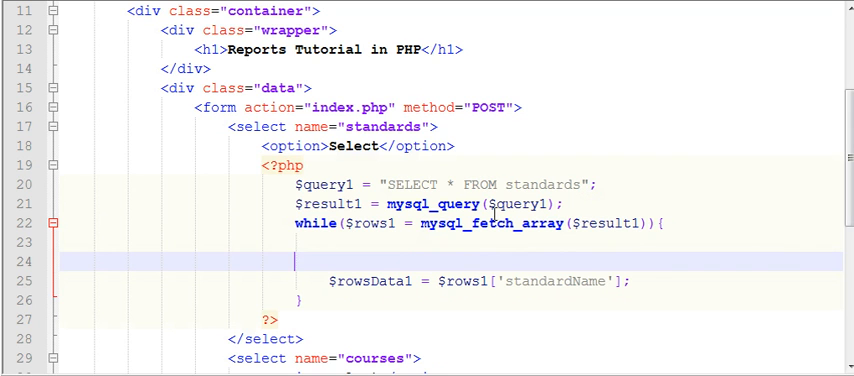
click(383, 247)
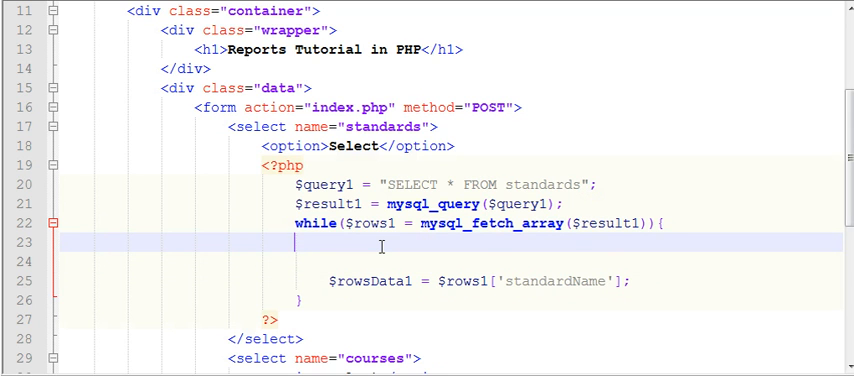
text(?>)
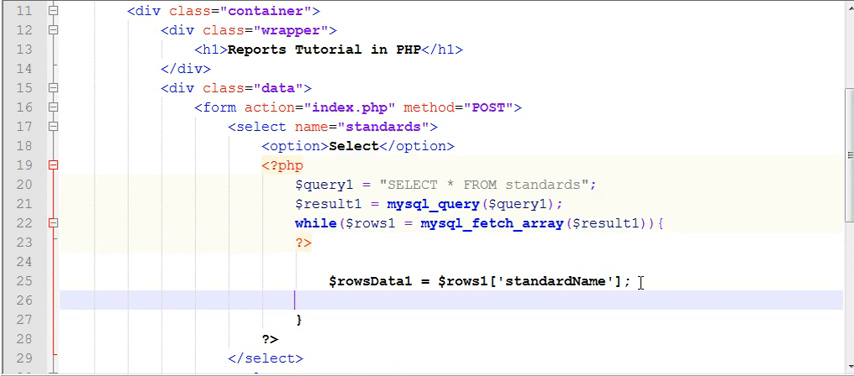
text(<?php)
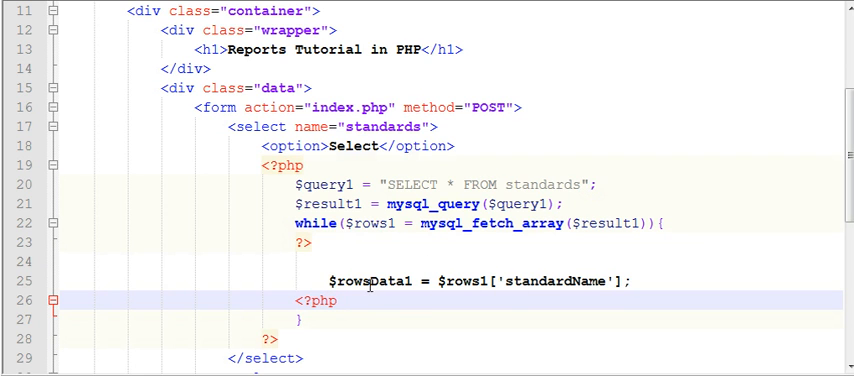
click(330, 262)
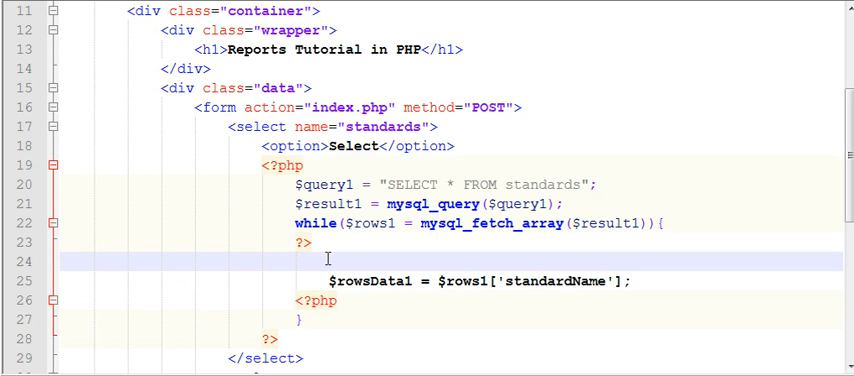
text(<option value=></option>)
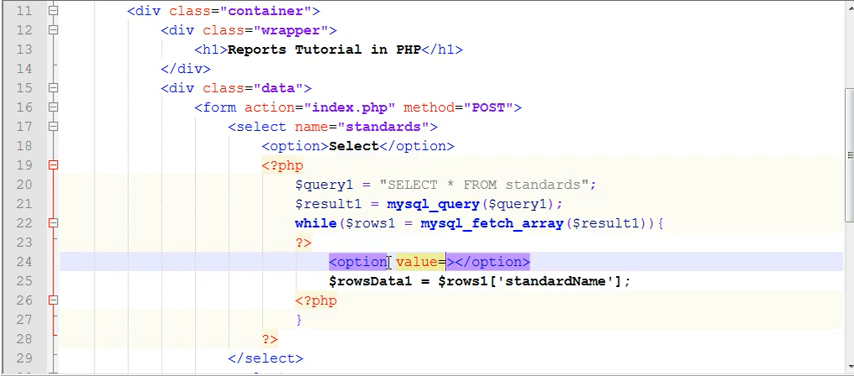
- Assign $rowsData1 = $rows1['standardName'] and echo $rowsData1 inside the option tag
text("")
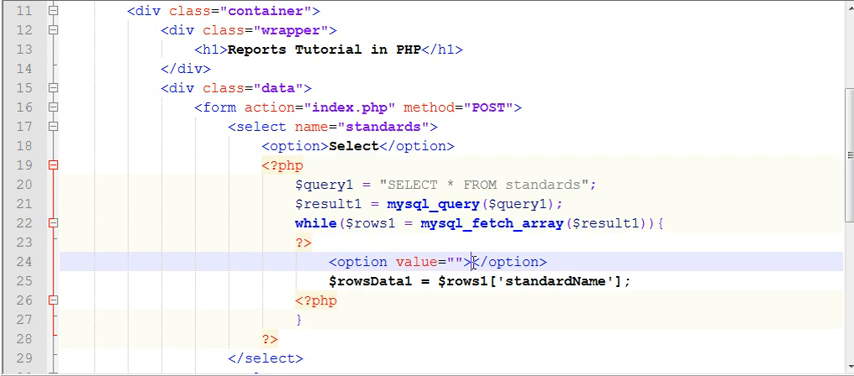
text(<?php?><)
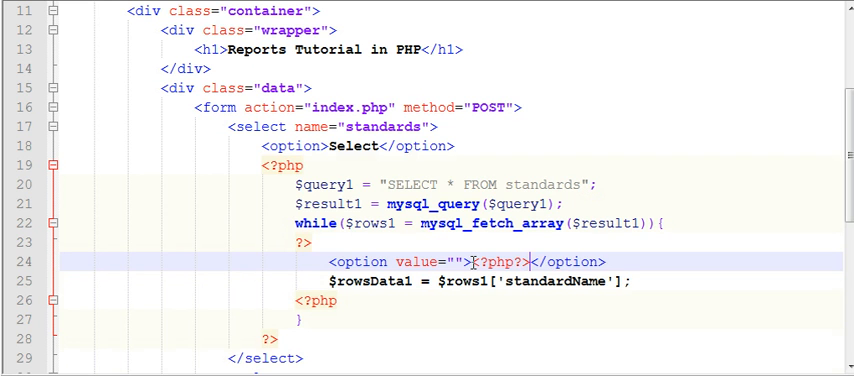
text(echo)
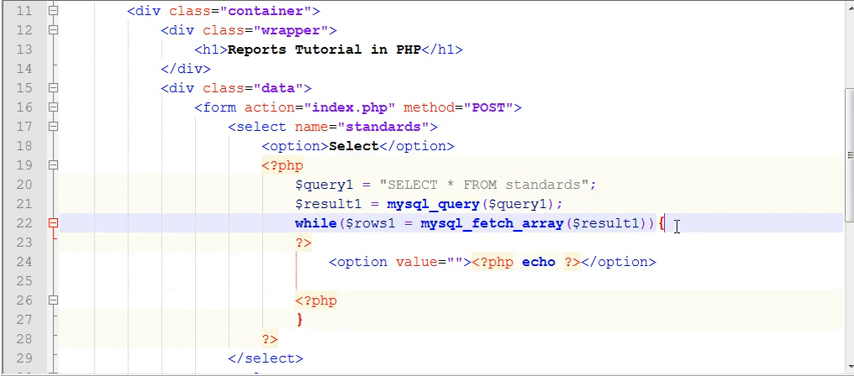
text($rowsData1 = $rows1['standardName'];)
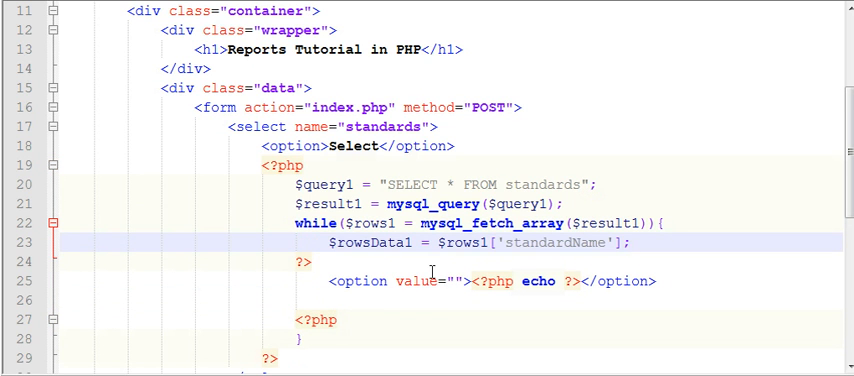
double_click(360, 241)
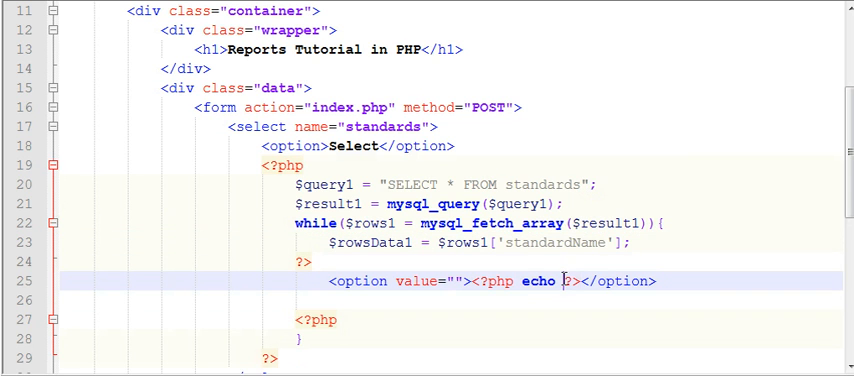
text($rowsData1;)
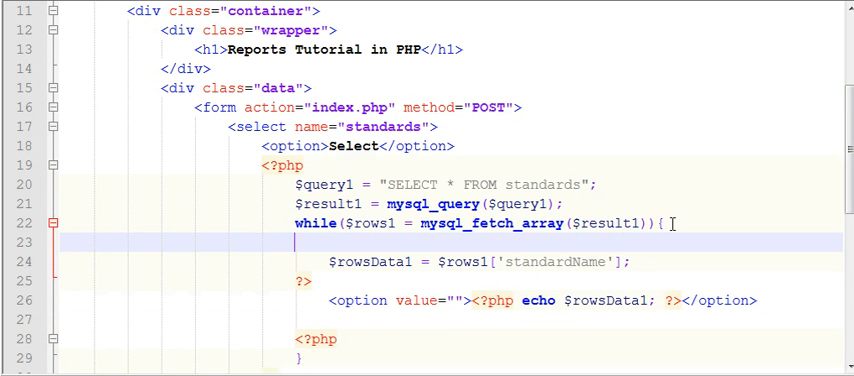
- Assign $standardID = $rows1['id'] in the loop and select the echoed variable in the option value
text($)
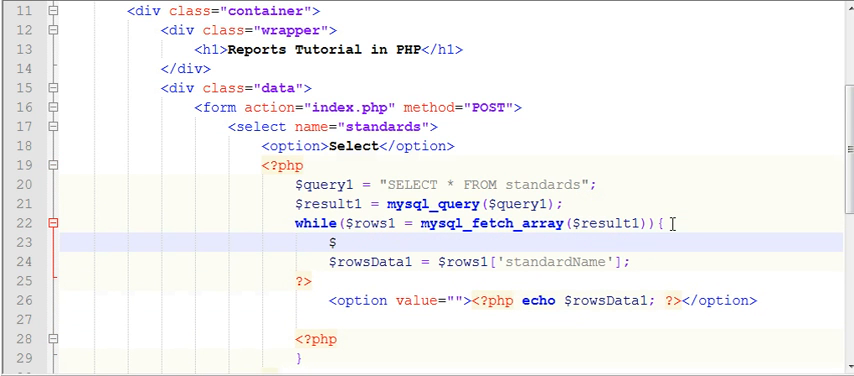
text(id =)
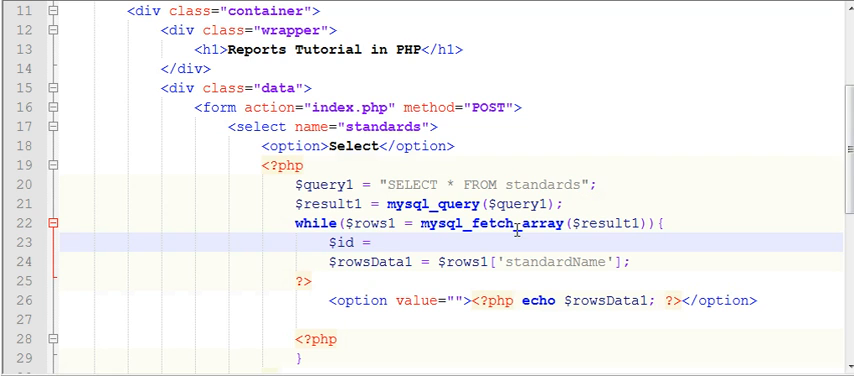
double_click(344, 244)
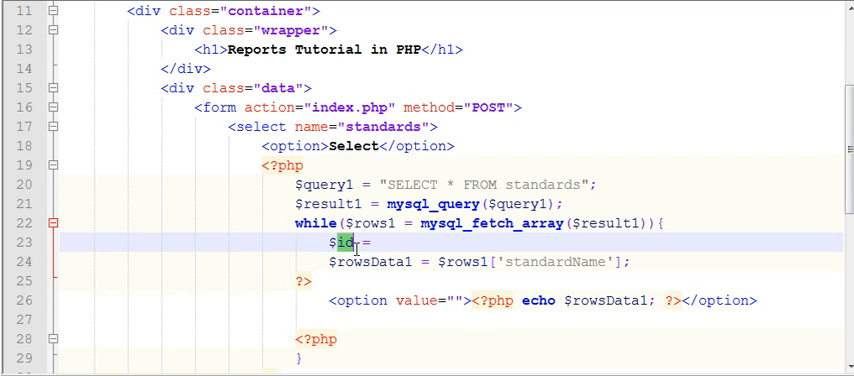
text(standard)
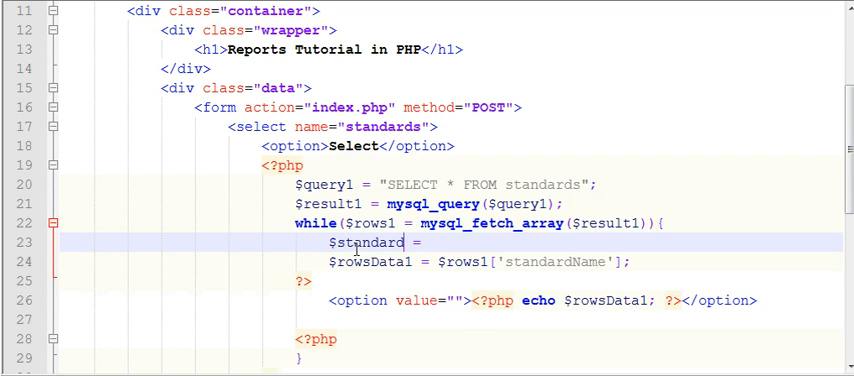
text(ID)
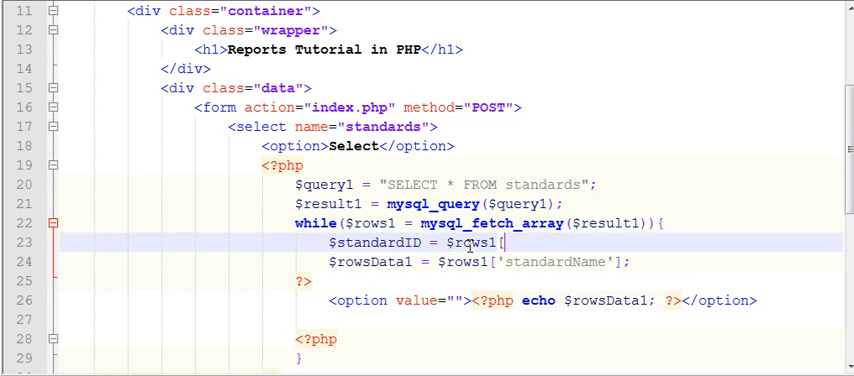
text([];)
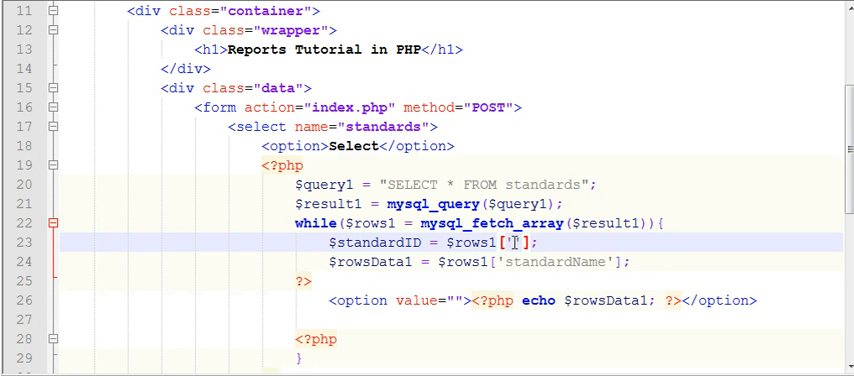
text(id)
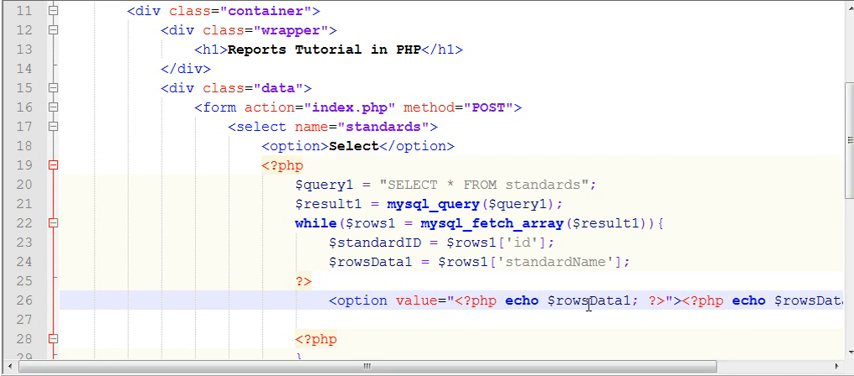
double_click(590, 303)
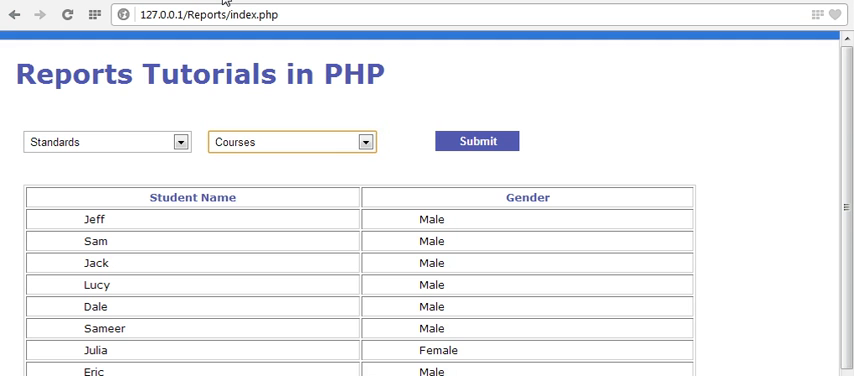
- Load 127.0.0.1/Reports2/index.php and check the standards dropdown lists 1st PUC and 2nd PUC
text(127.0.0.1/Reports2/index.php)
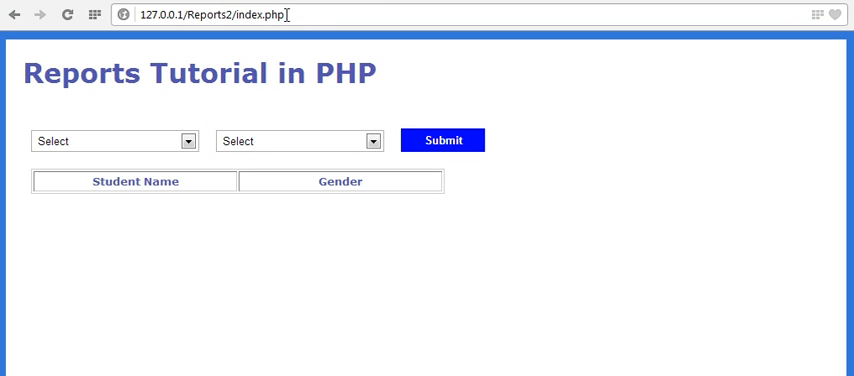
click(113, 140)
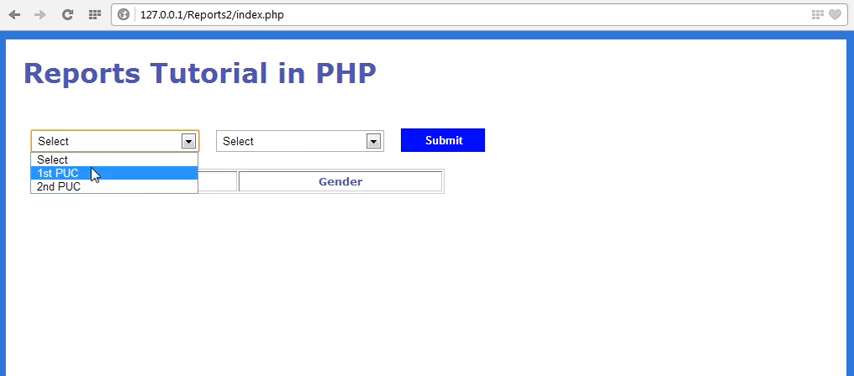
mouse_move(60, 180)
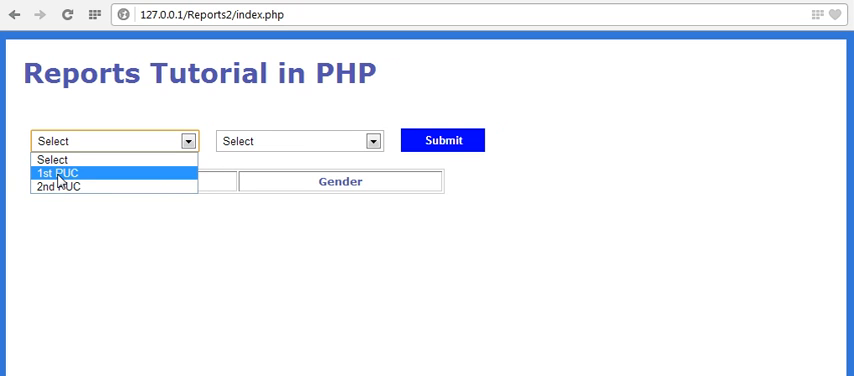
mouse_move(63, 189)
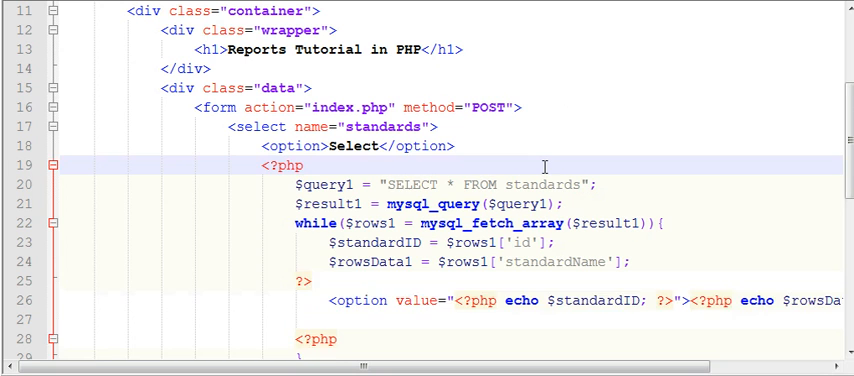
- Type the notes '1 PUC' and '2 PUC' inside the PHP block
text(1 PU)
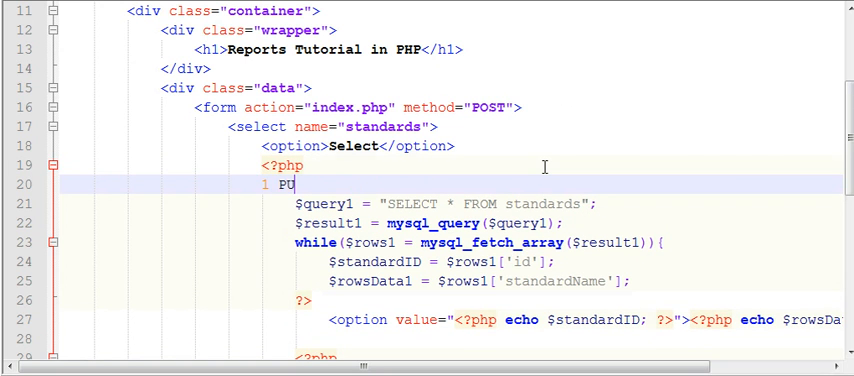
text(C)
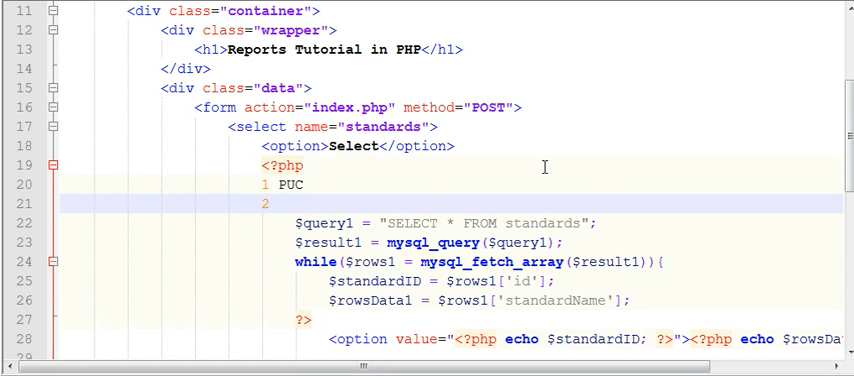
text(PUC)
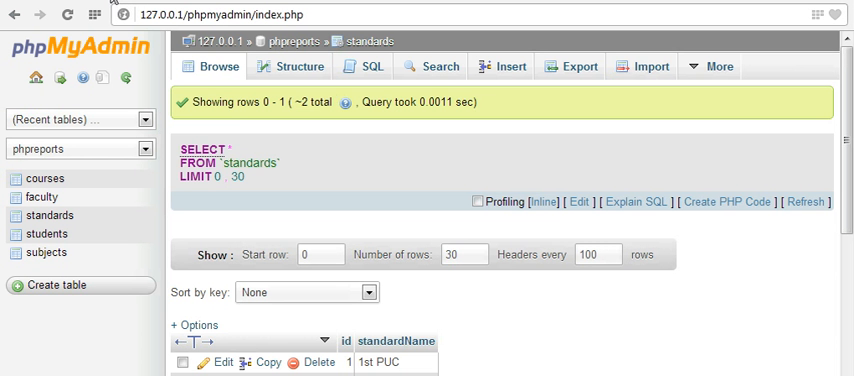
mouse_move(335, 273)
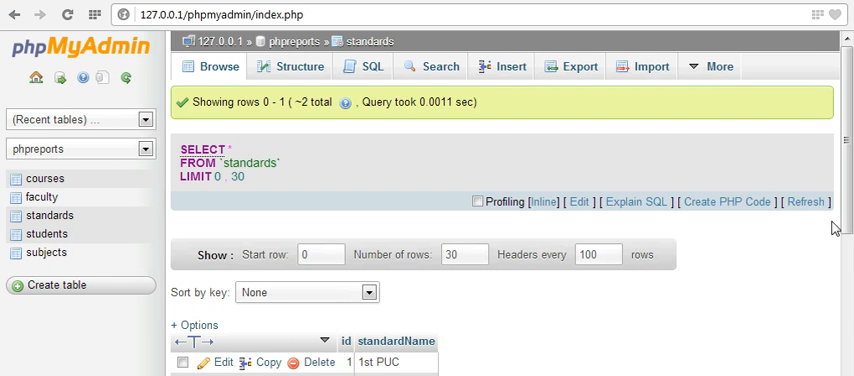
- Scroll the standards table and start editing the 2nd PUC standardName cell
scroll(down, 3)
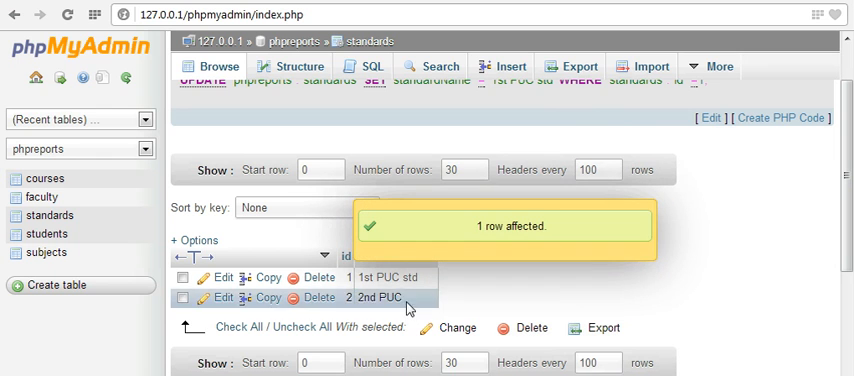
double_click(378, 297)
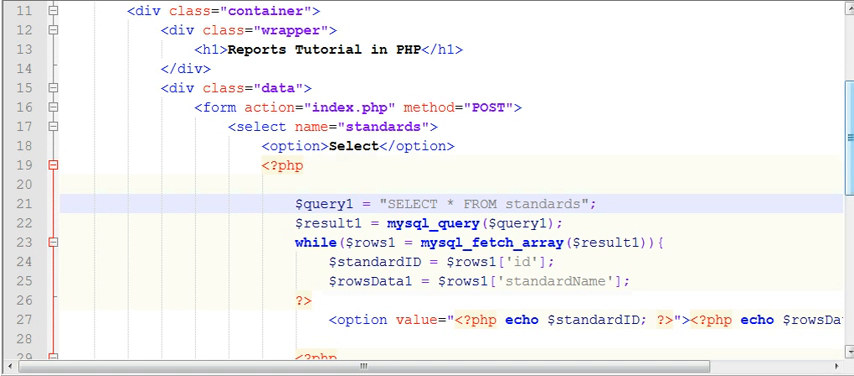
- Scroll the reloaded Reports2 page and close the dropdown's option list
scroll(down, 3)
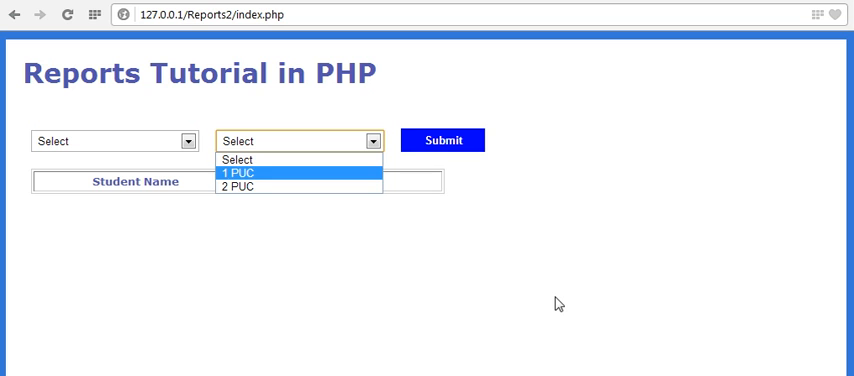
click(245, 160)
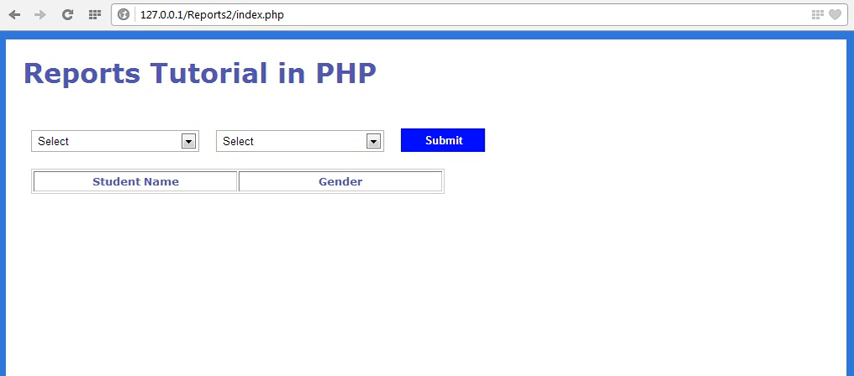